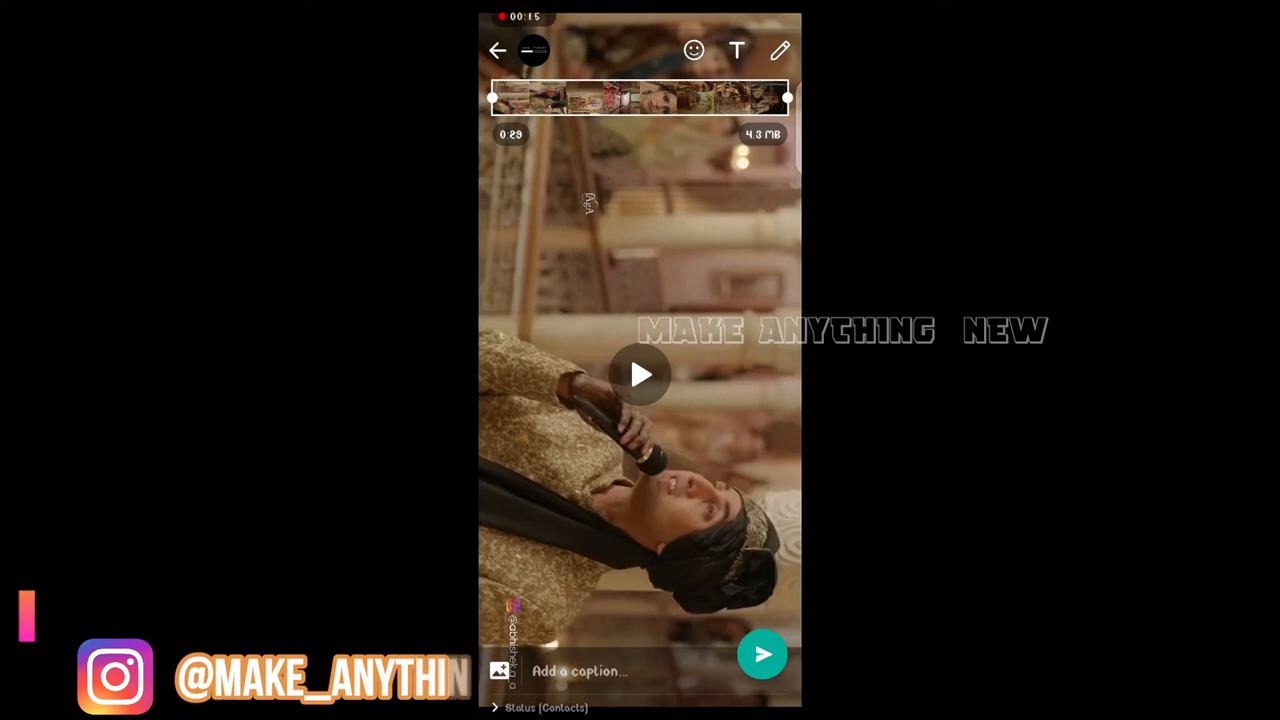
Step: Leave the WhatsApp status video preview and bring up the phone's app list
left_click(640, 374)
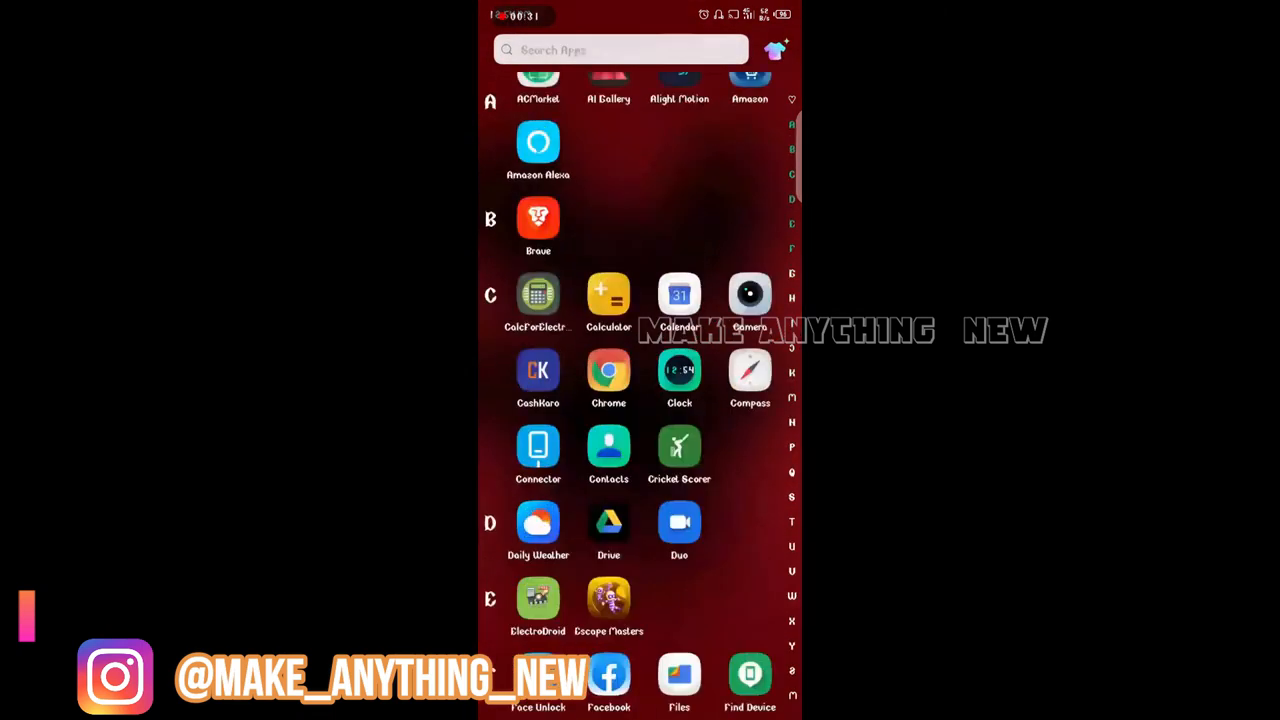
Step: Launch Alight Motion from the app drawer to its home feed
left_click(680, 78)
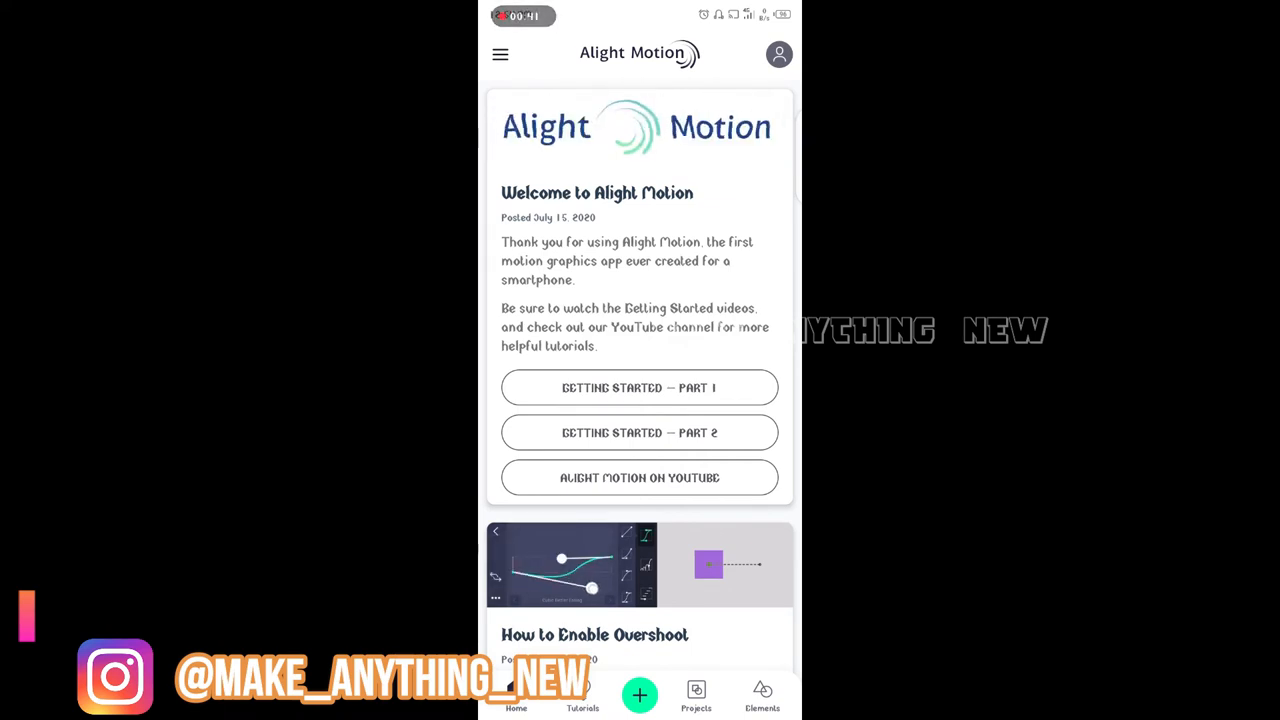
Step: Start a new project, defaulting to 9:16 at 600×1280, 30 fps, light grey background
left_click(640, 696)
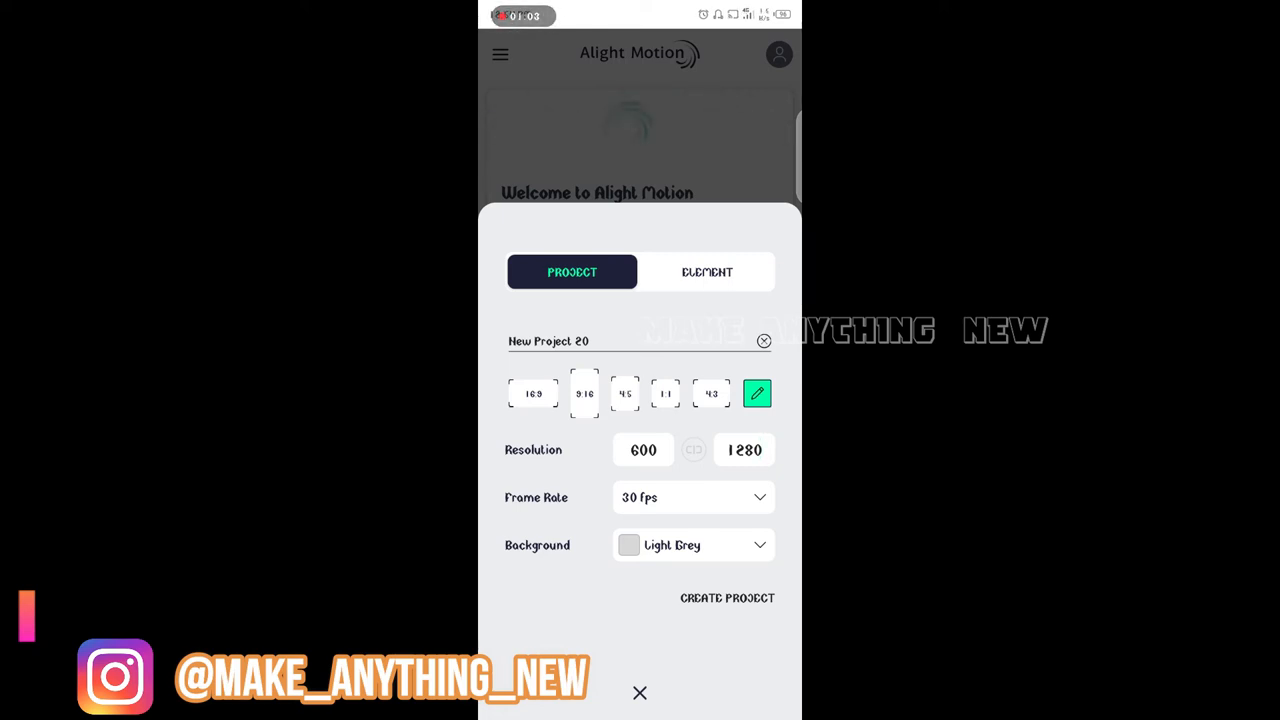
Step: Create New Project 20 and pick the THIS SEPTEMBER clip from Image & Video
left_click(728, 596)
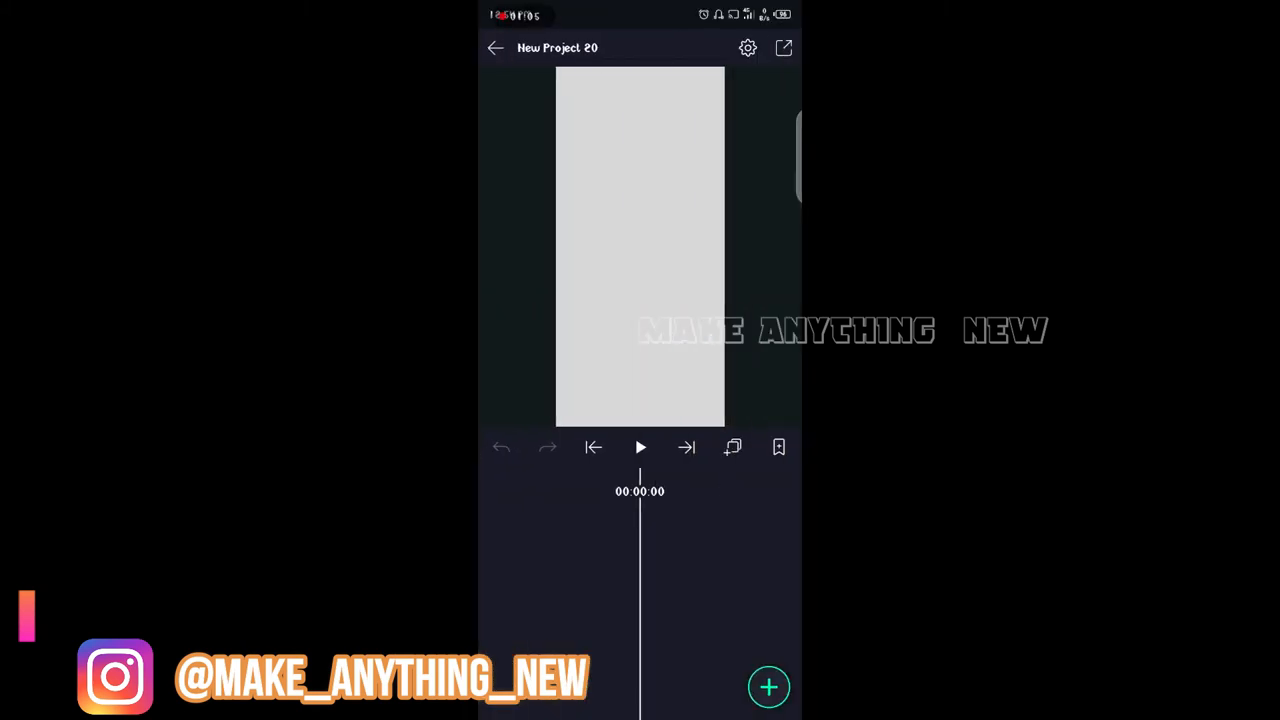
left_click(768, 688)
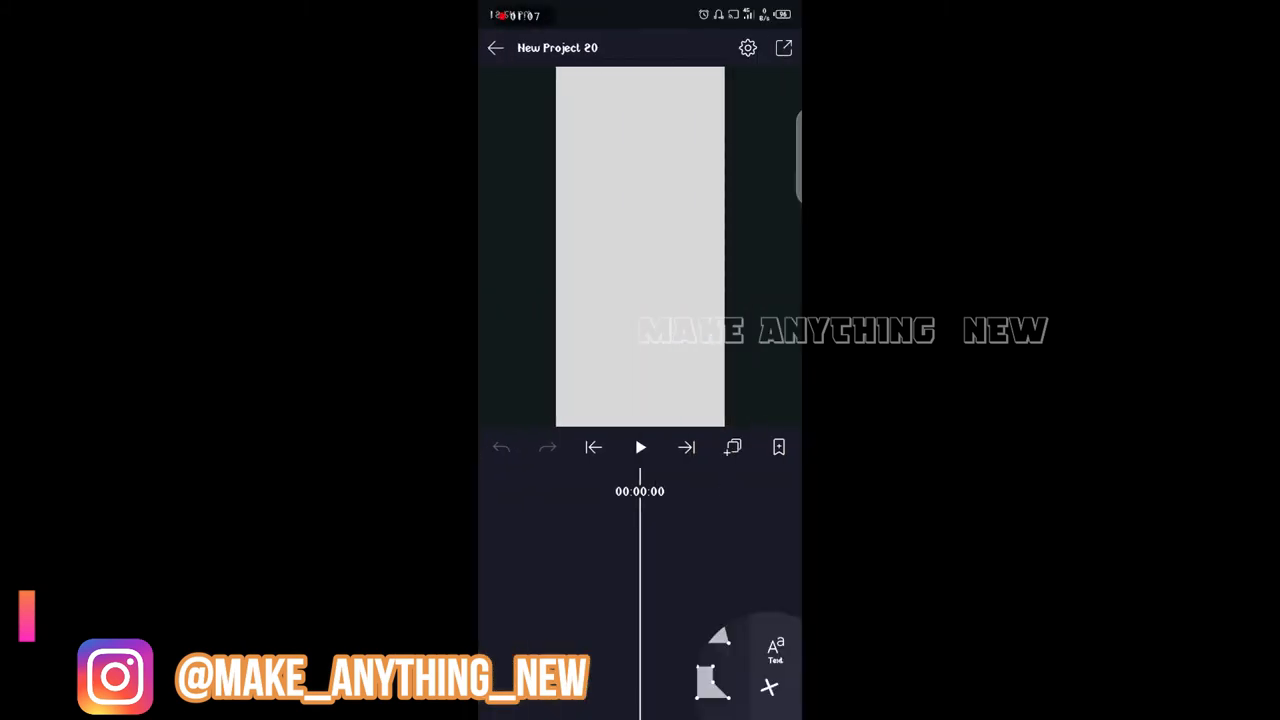
left_click(712, 682)
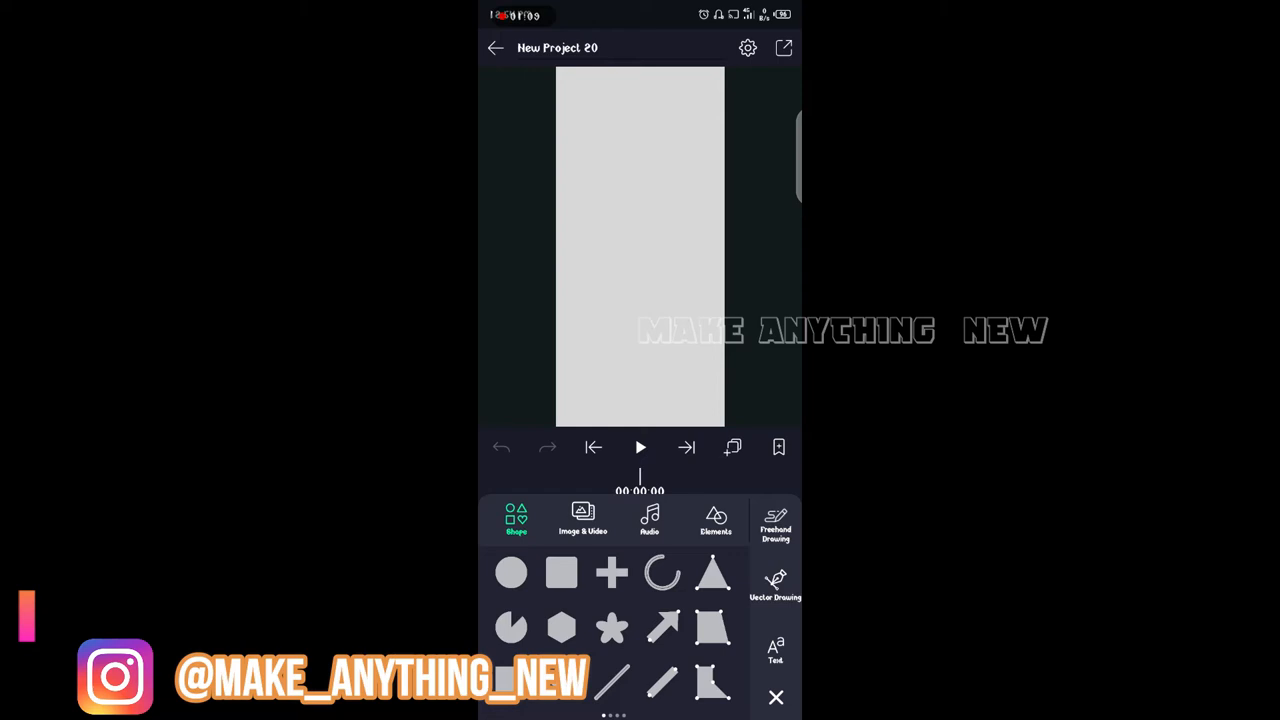
left_click(582, 520)
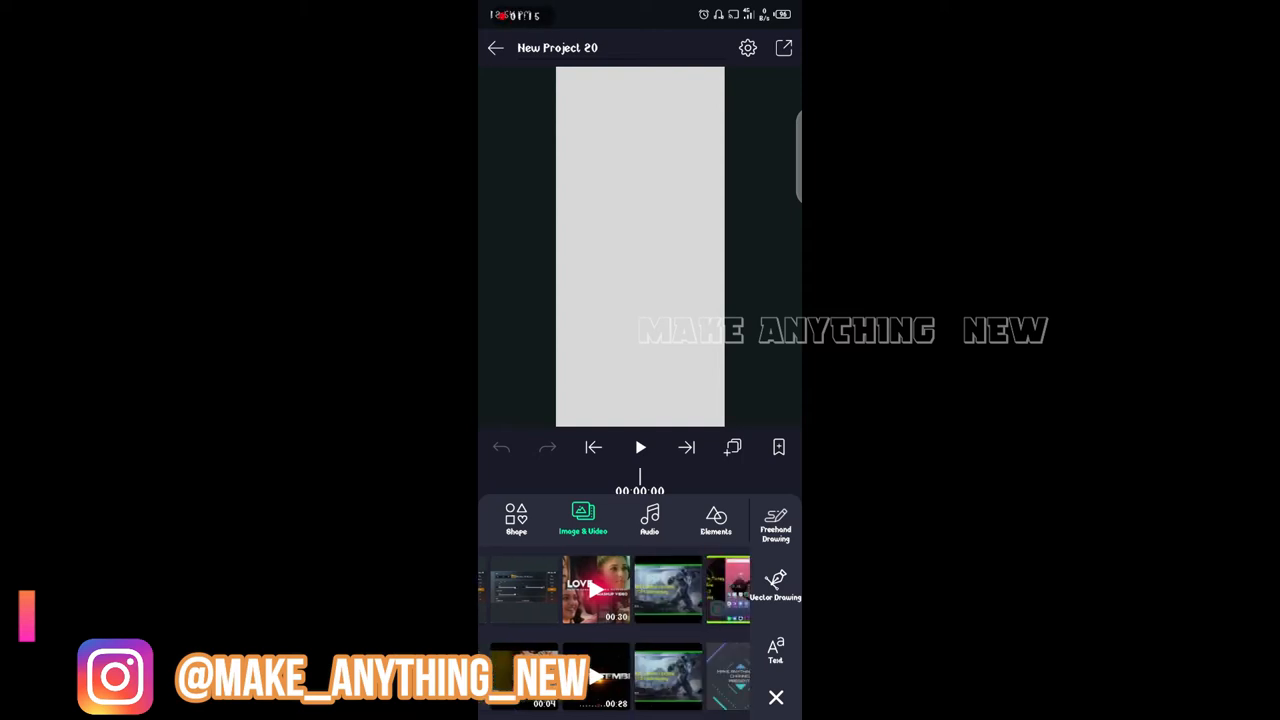
left_click(776, 696)
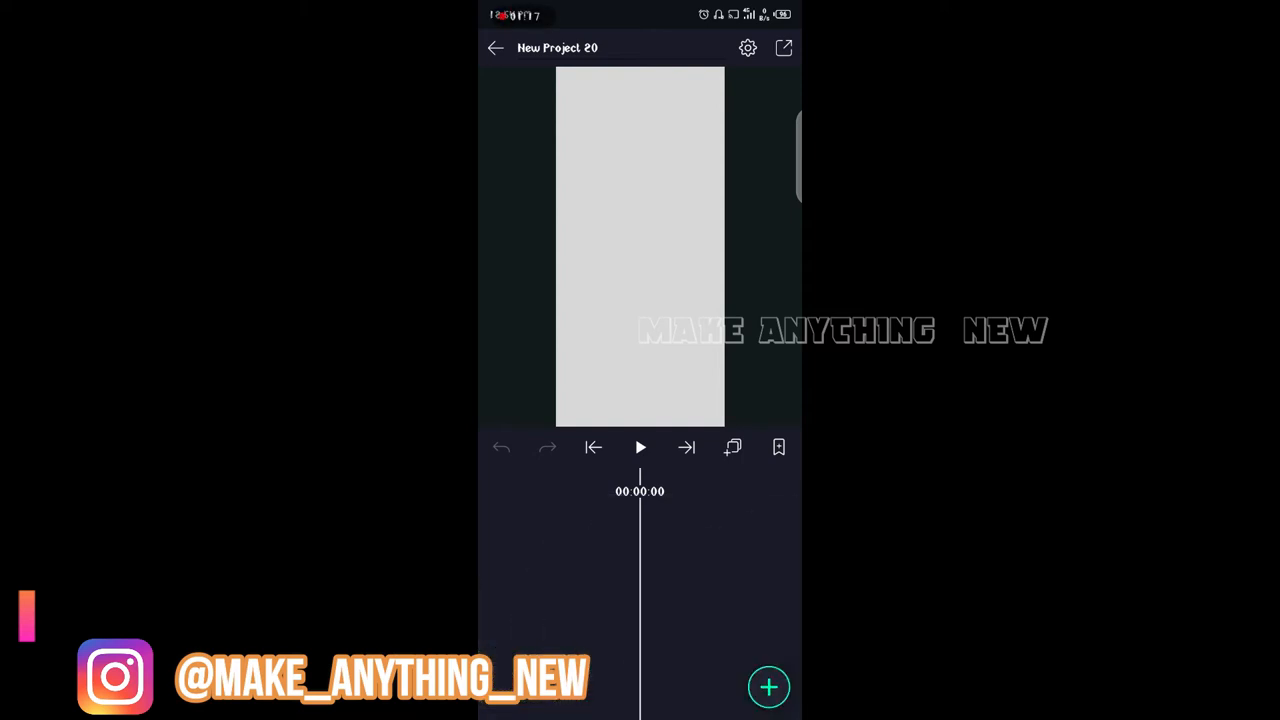
Step: Add the THIS SEPTEMBER clip as a layer and glance at its Blending & Opacity settings
left_click(768, 688)
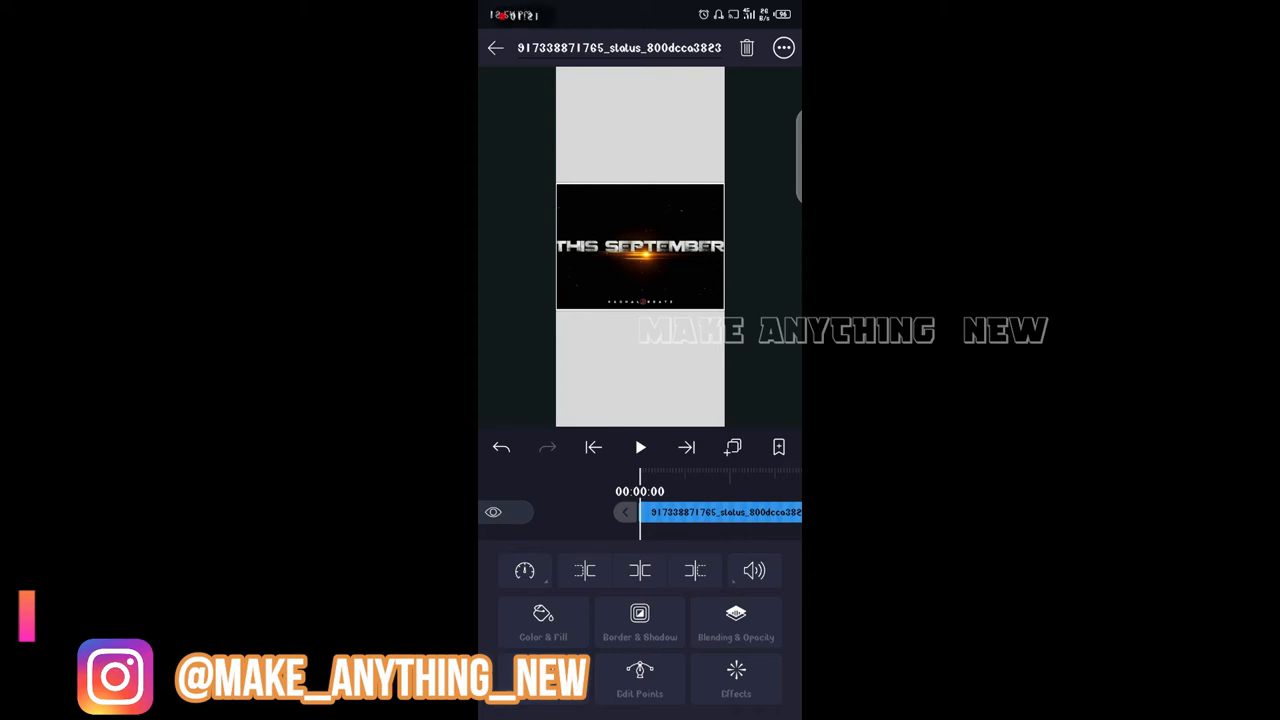
left_click(736, 622)
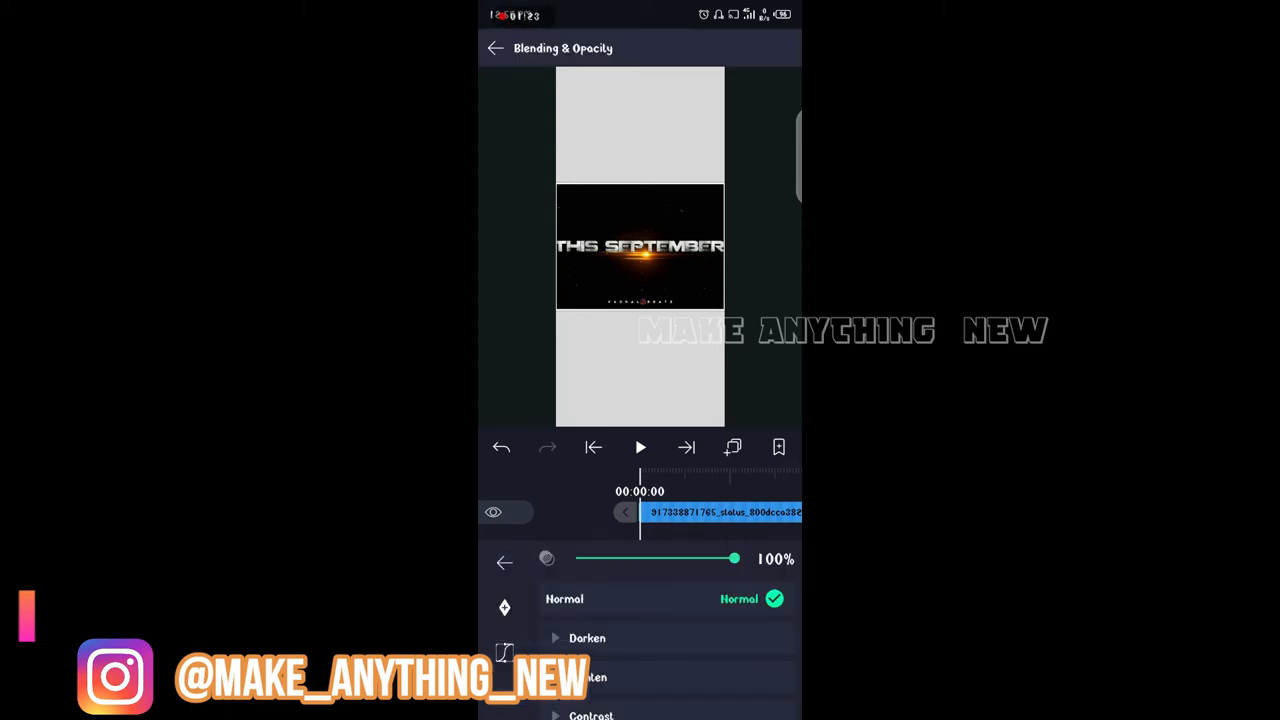
left_click(504, 560)
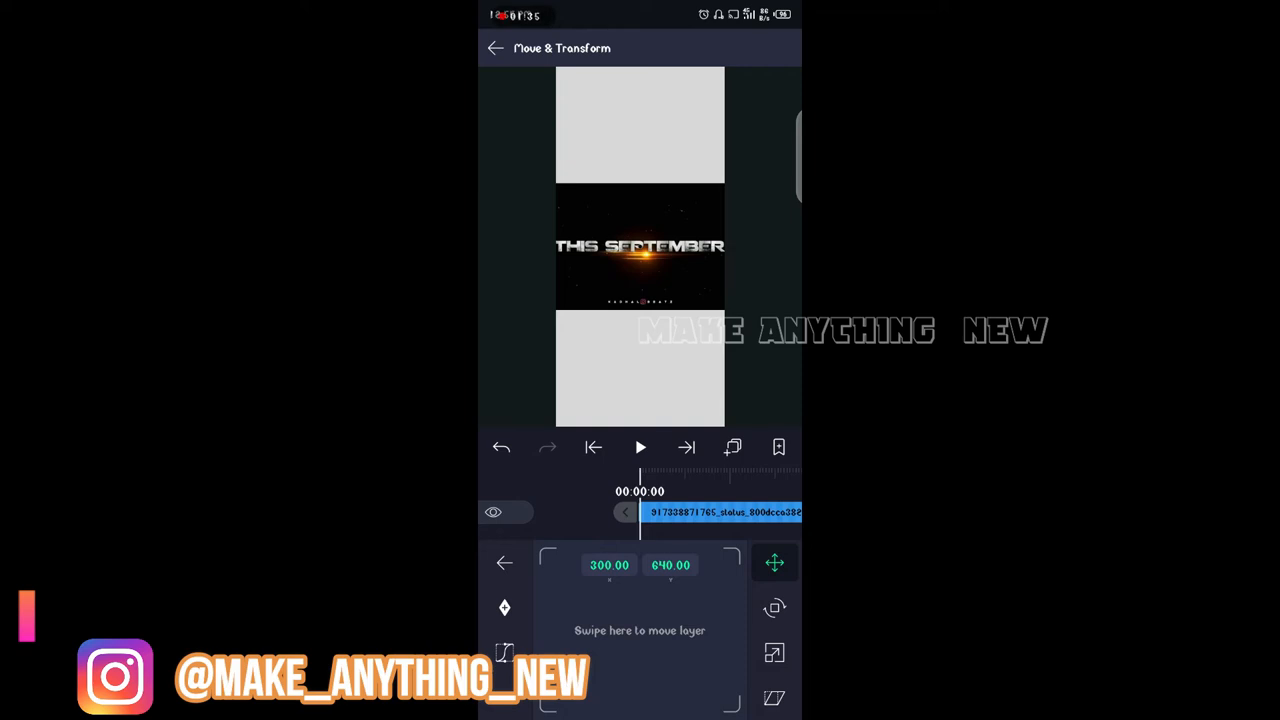
Step: Rotate the clip to -90° and scale it up to fill the vertical frame
left_click(504, 608)
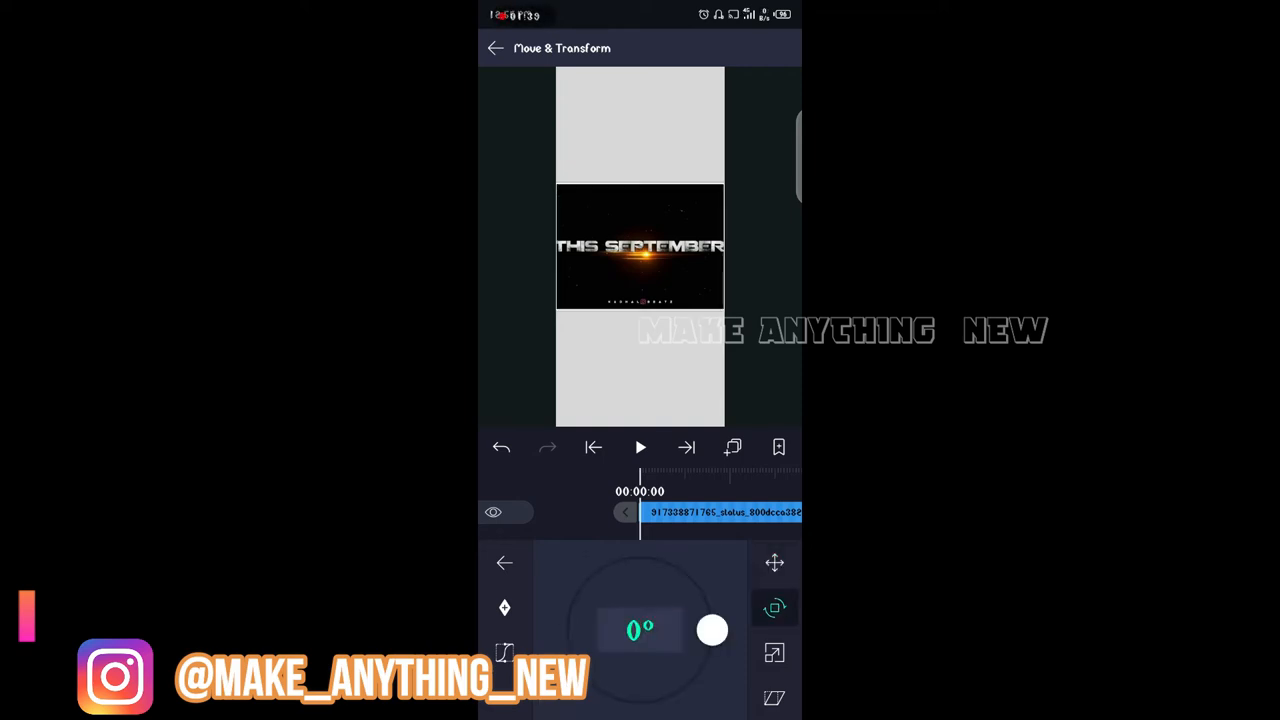
left_click_drag(712, 630, 668, 696)
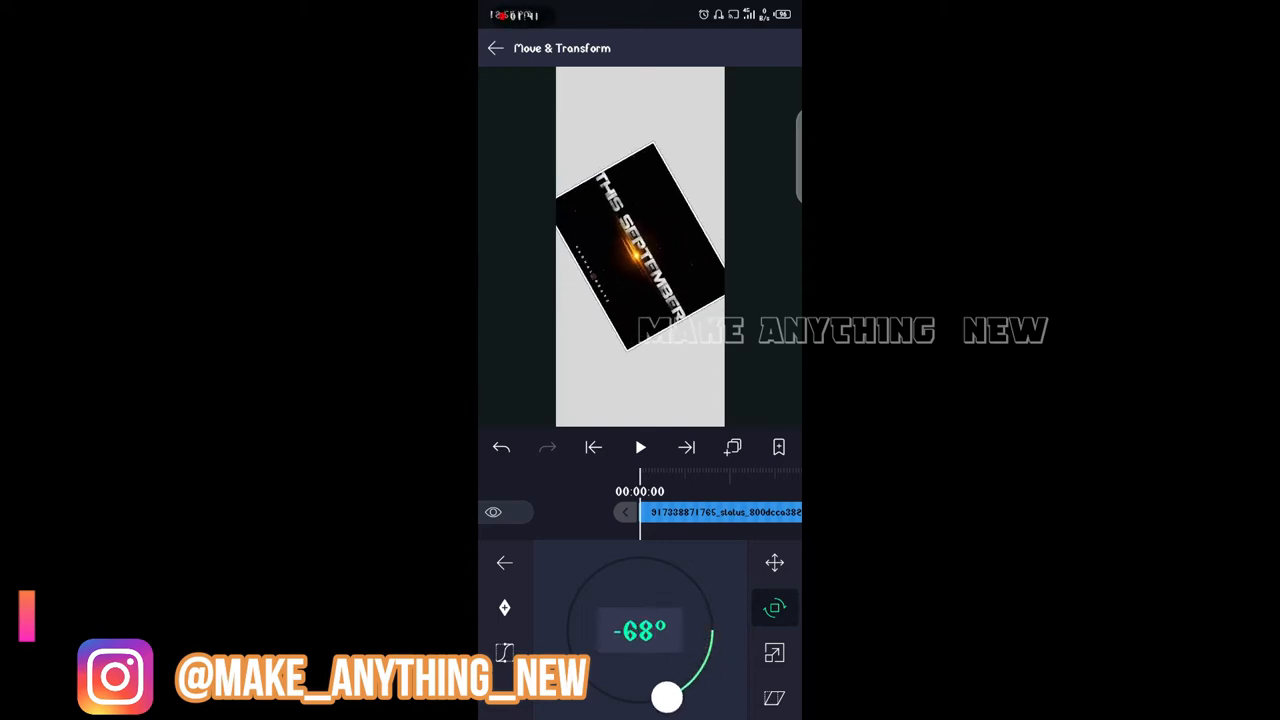
left_click_drag(668, 696, 640, 700)
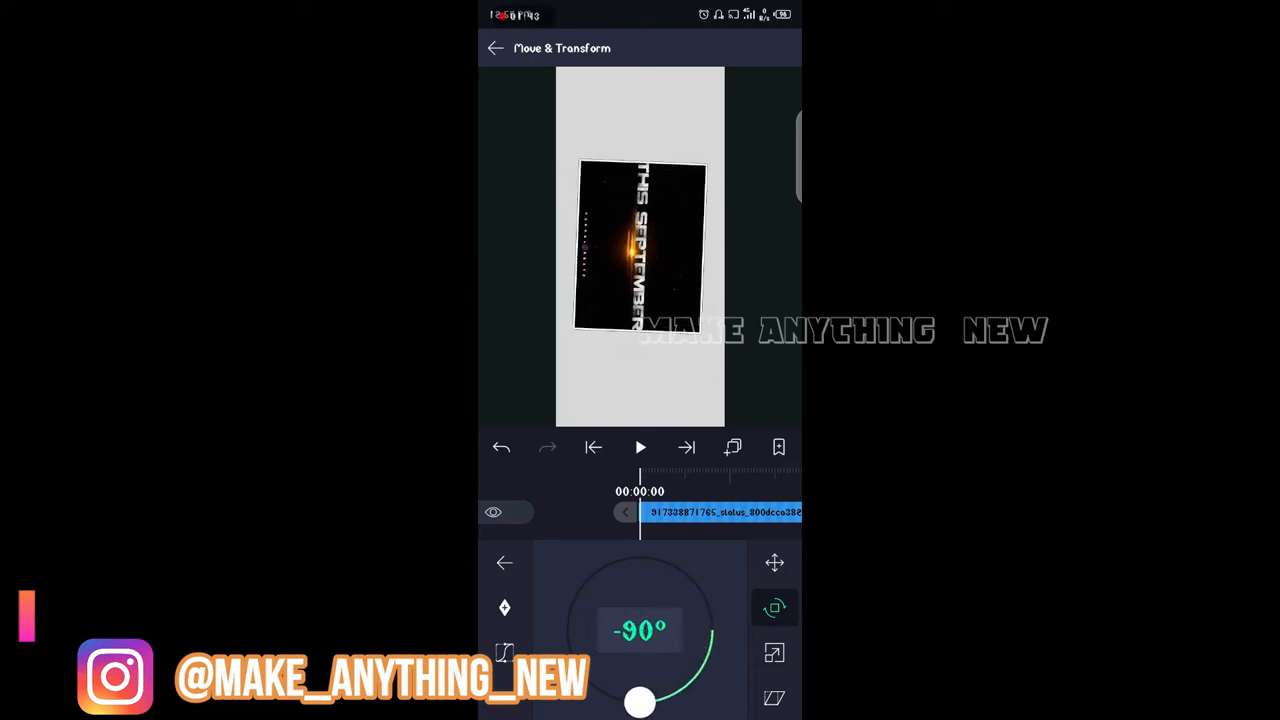
left_click_drag(640, 700, 648, 700)
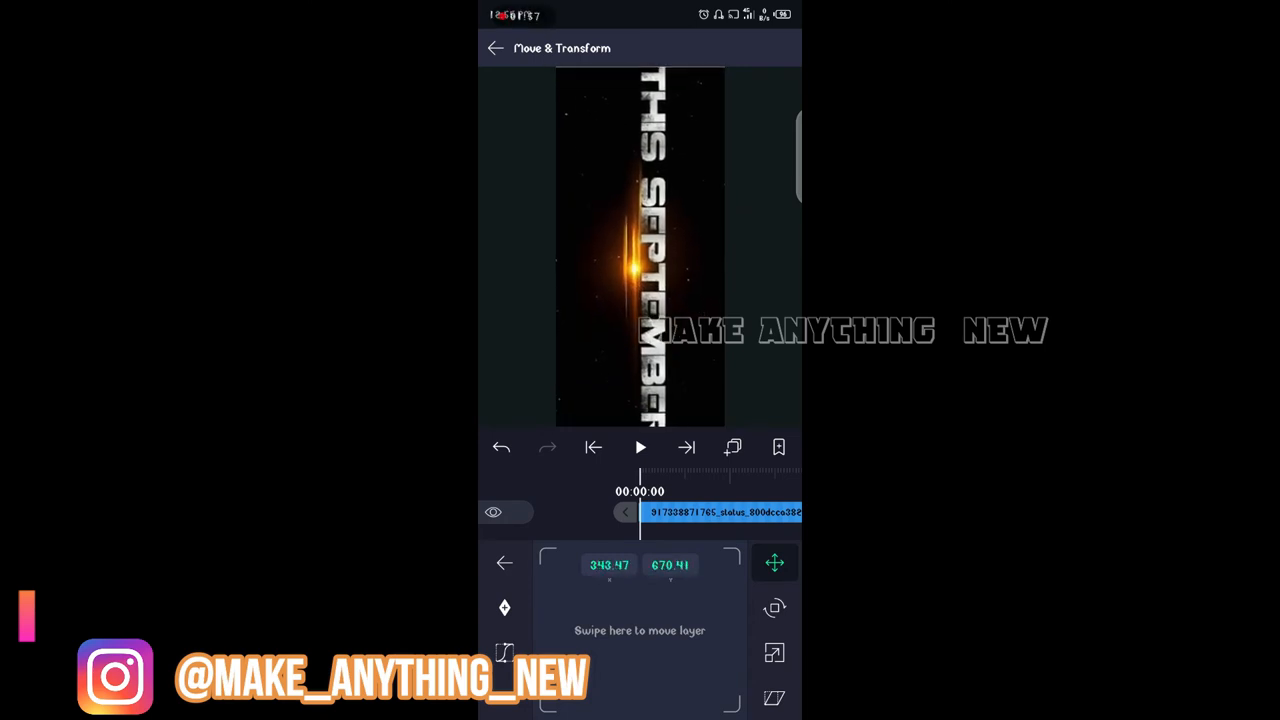
Step: Centre the rotated clip in the frame, preview playback, then go to Export & Share
left_click_drag(640, 630, 600, 596)
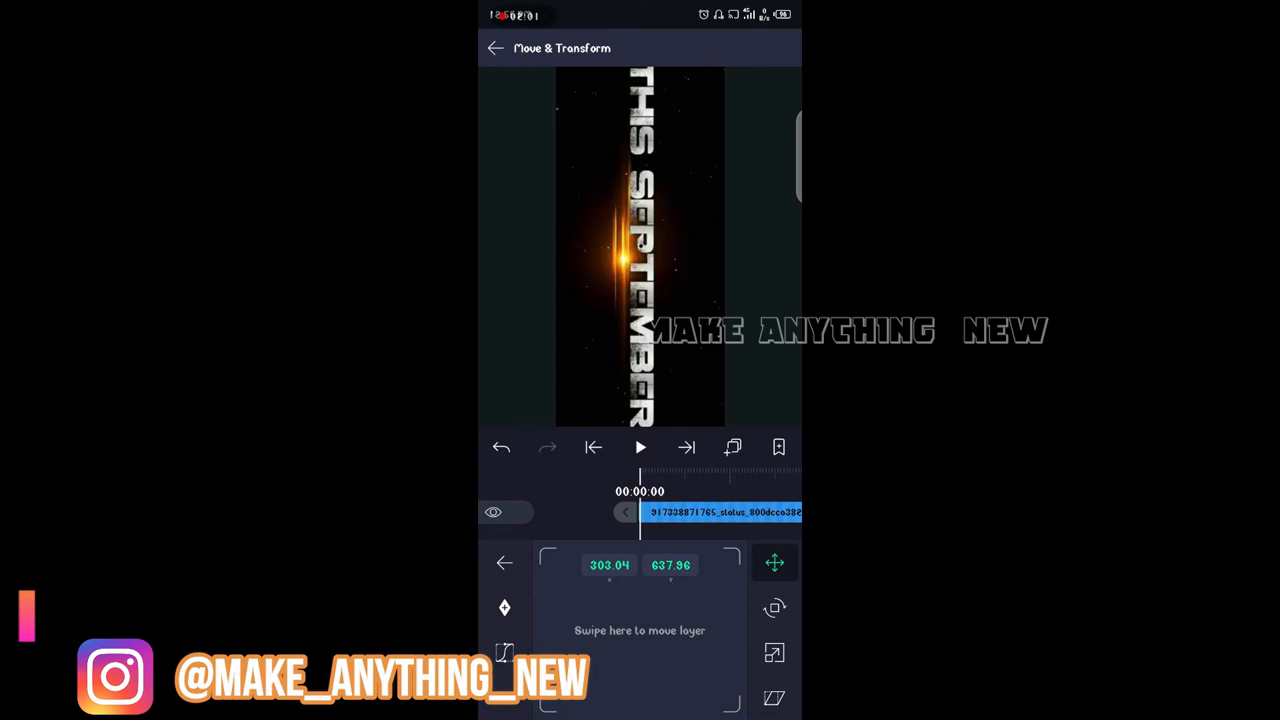
left_click(640, 448)
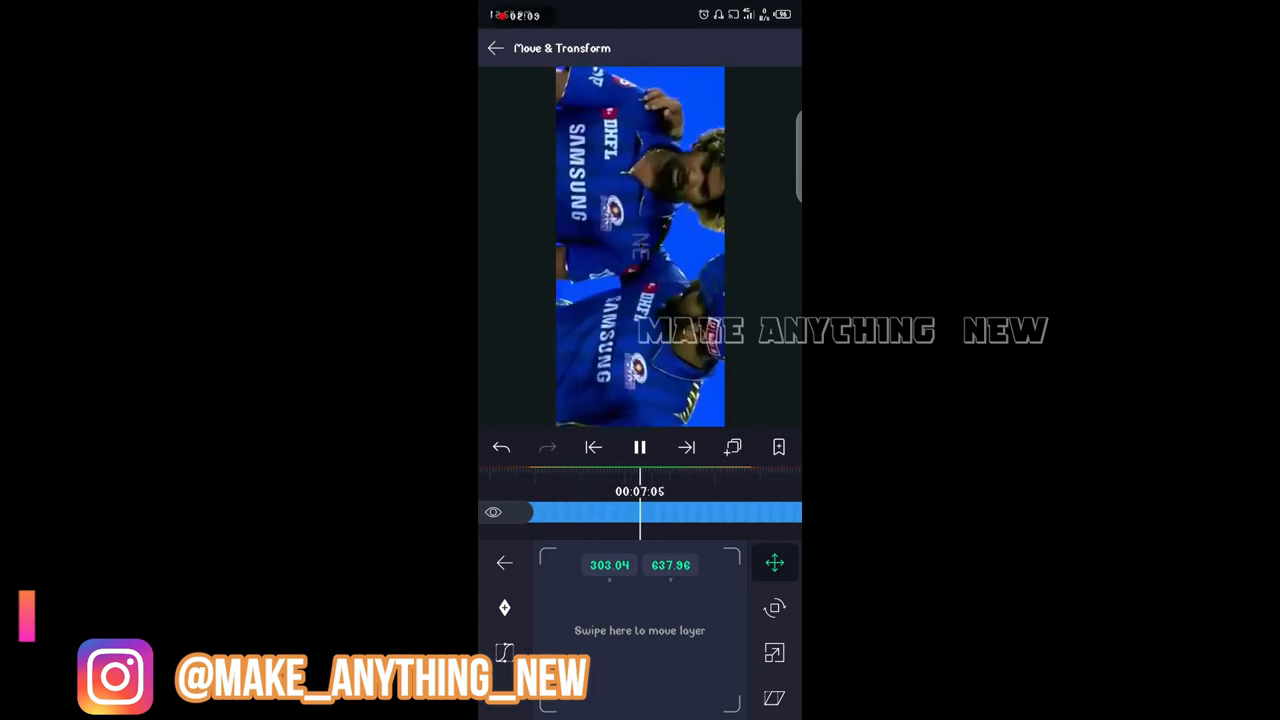
left_click(504, 562)
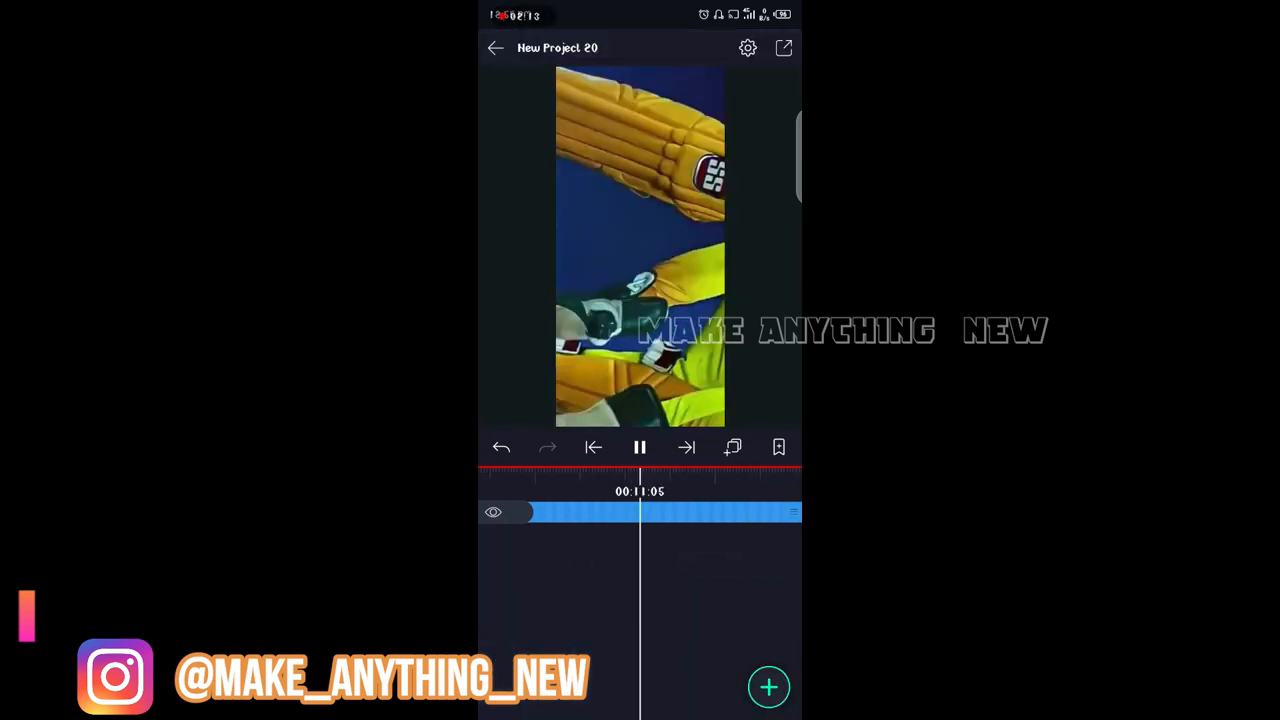
left_click(784, 48)
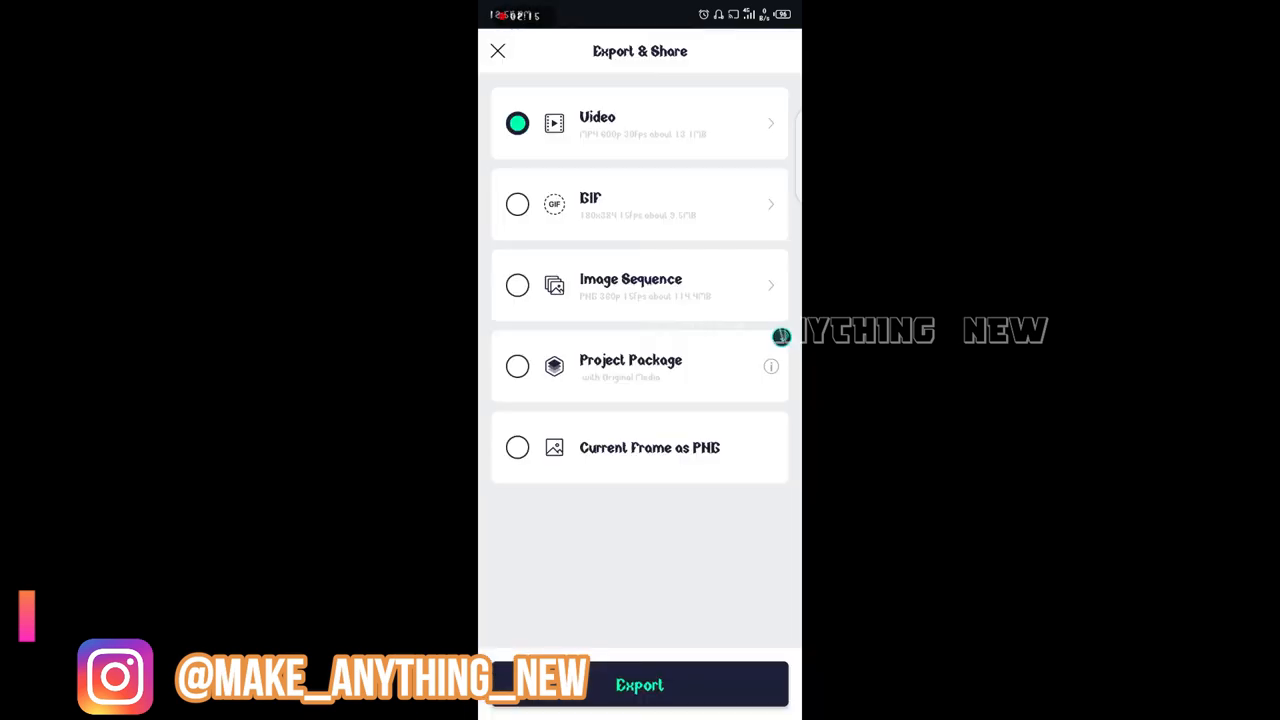
Step: Reopen Export & Share and export the project as a video
left_click(496, 52)
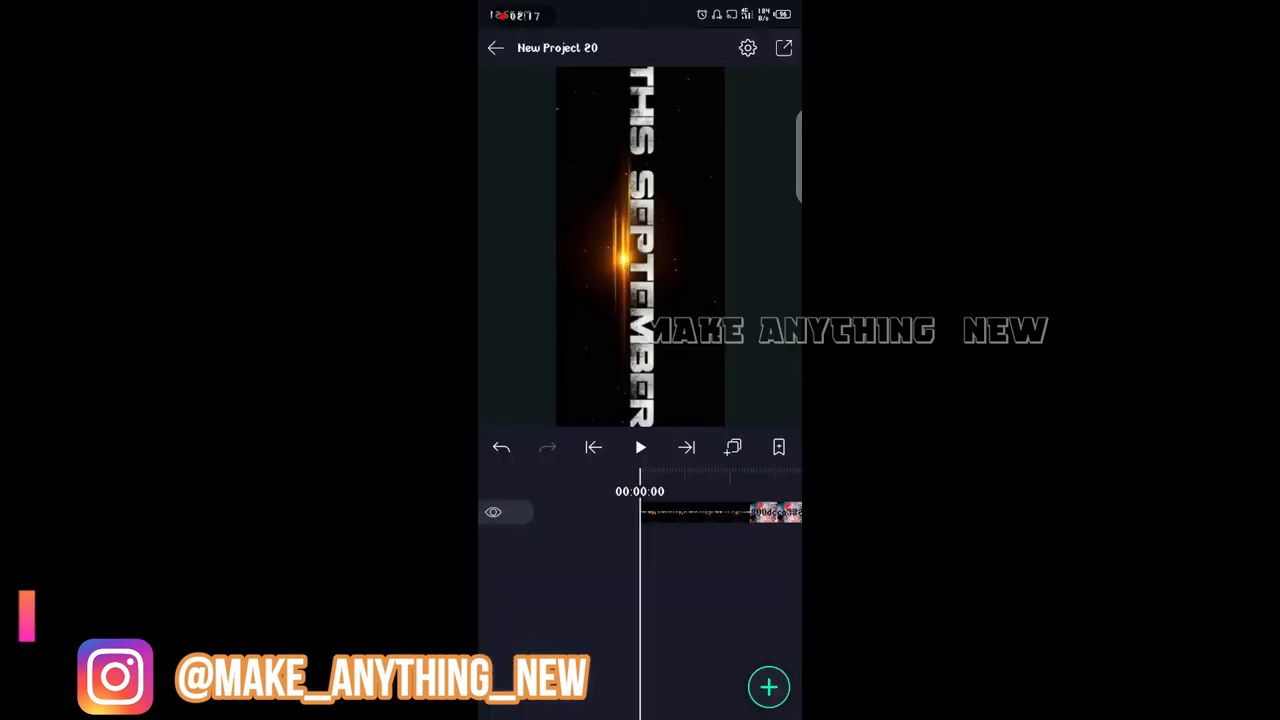
left_click(784, 48)
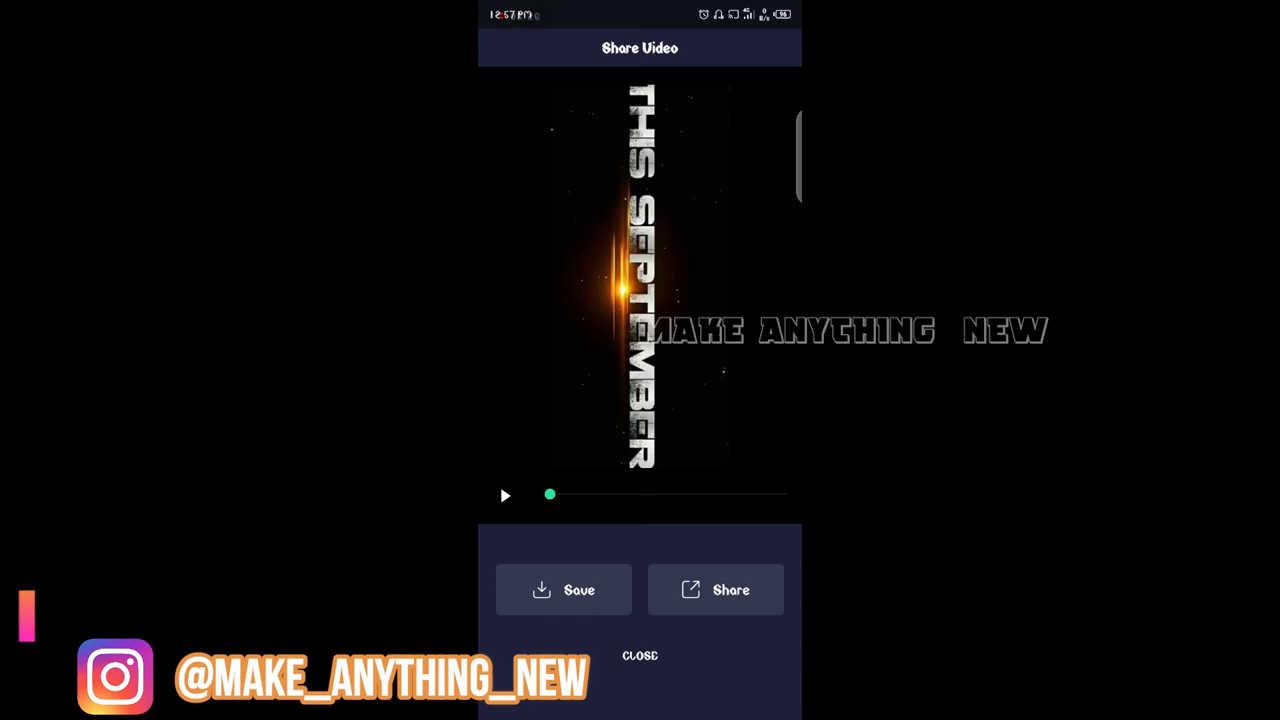
Step: Save the exported video to the phone, check the share list, and close the export screen
left_click(564, 588)
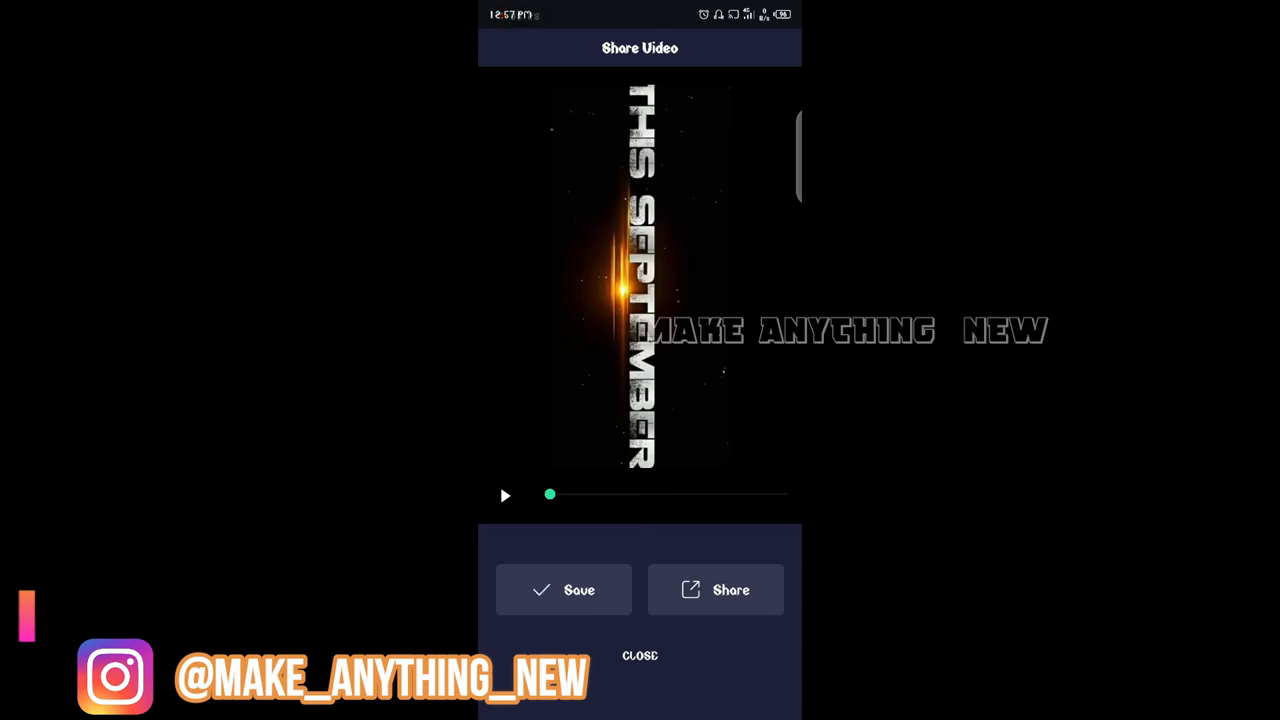
left_click(716, 588)
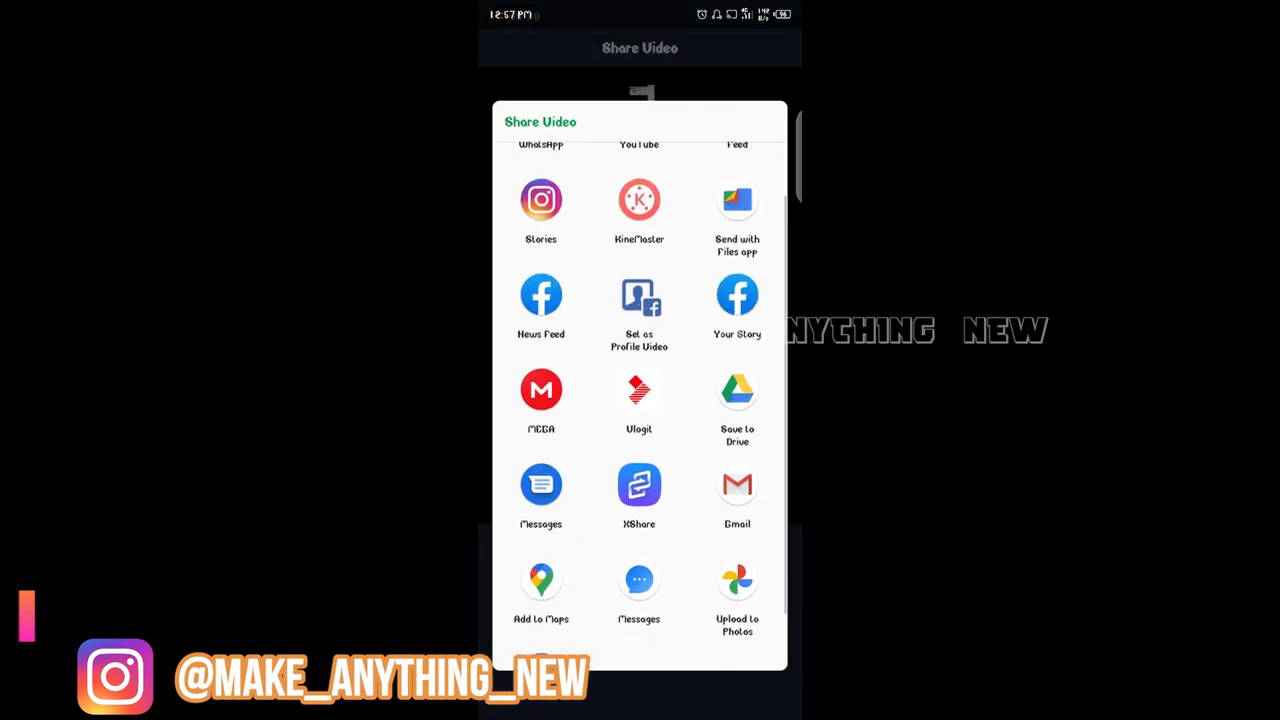
scroll("down", 3)
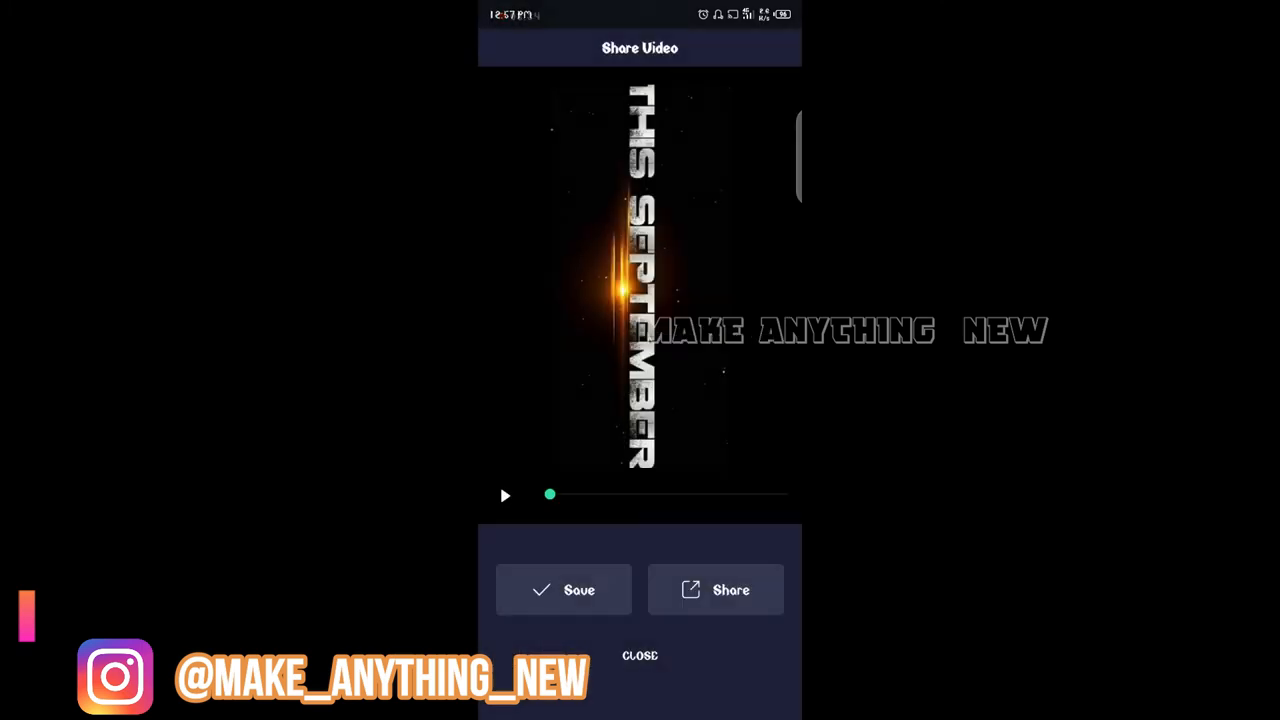
left_click(640, 656)
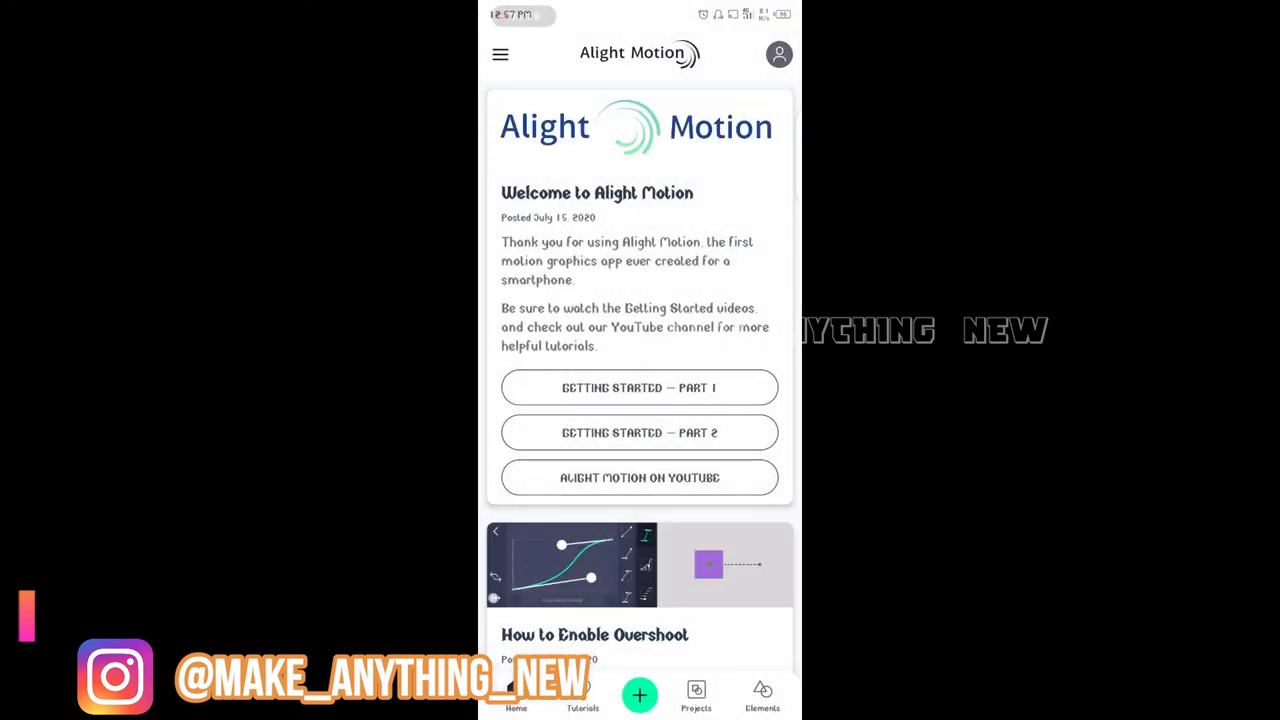
Step: Browse the Projects list showing New Project 20 at 600×1280 30fps
left_click(696, 696)
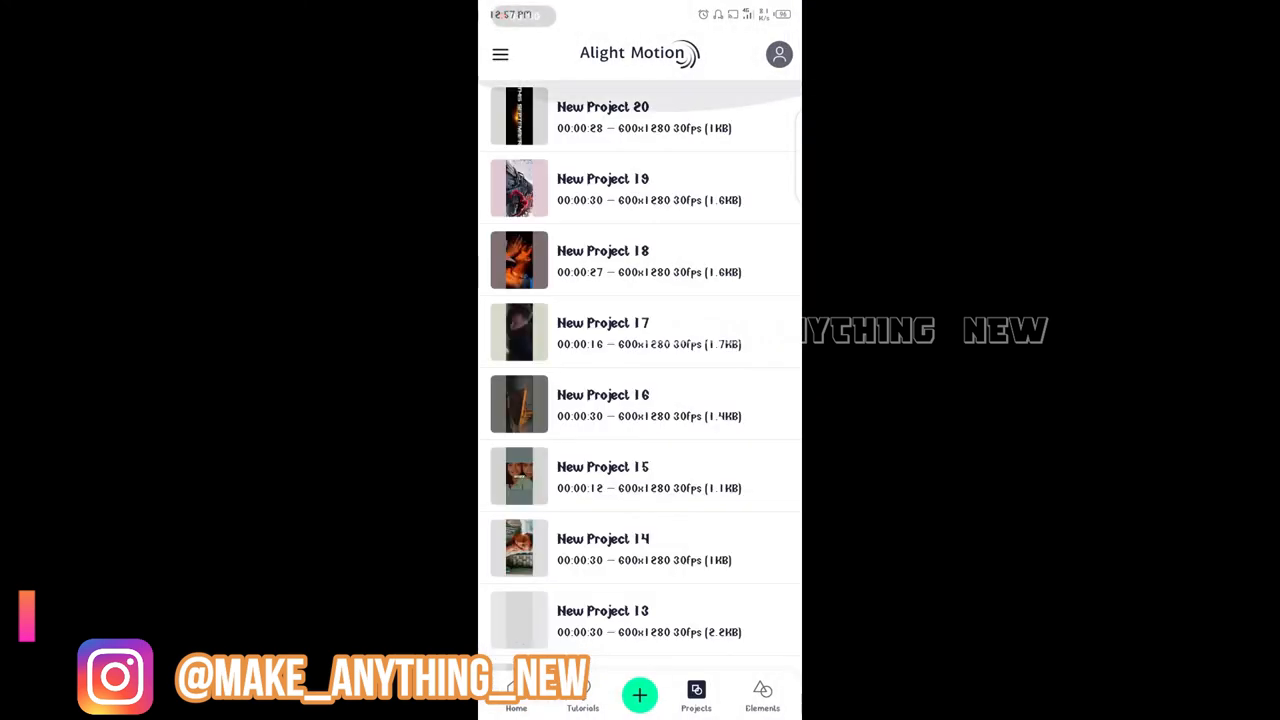
scroll("down", 3)
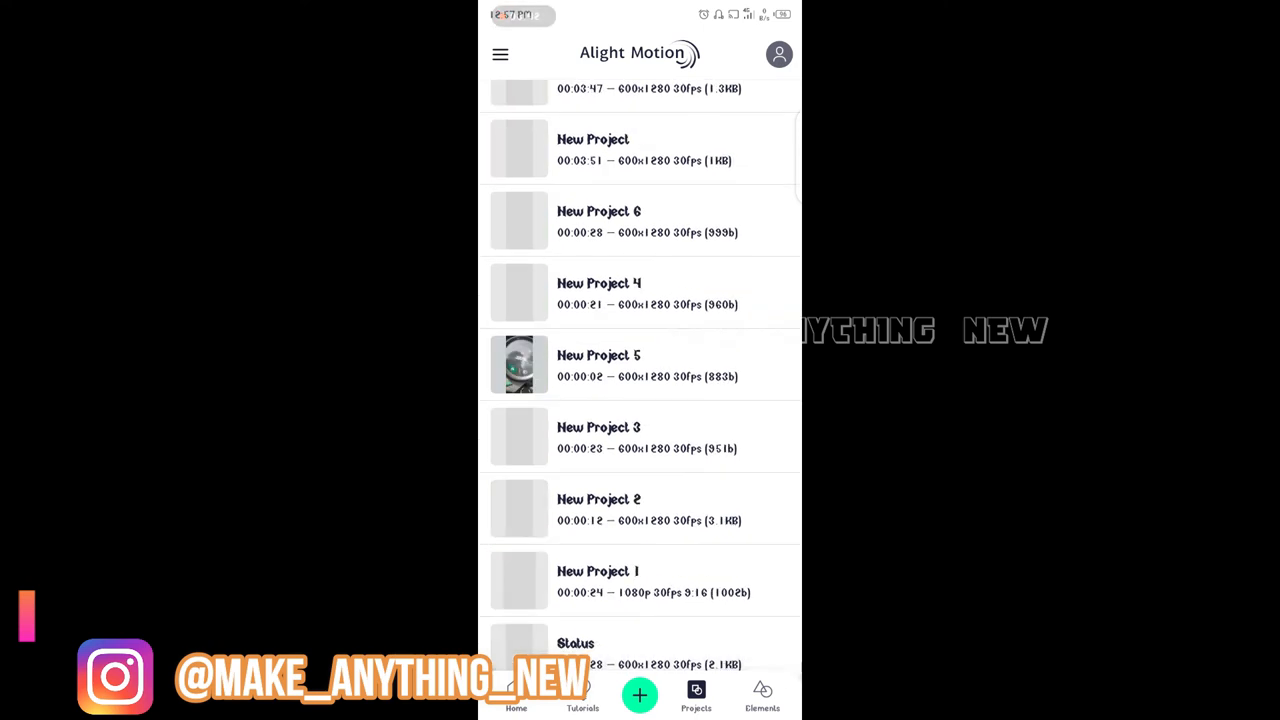